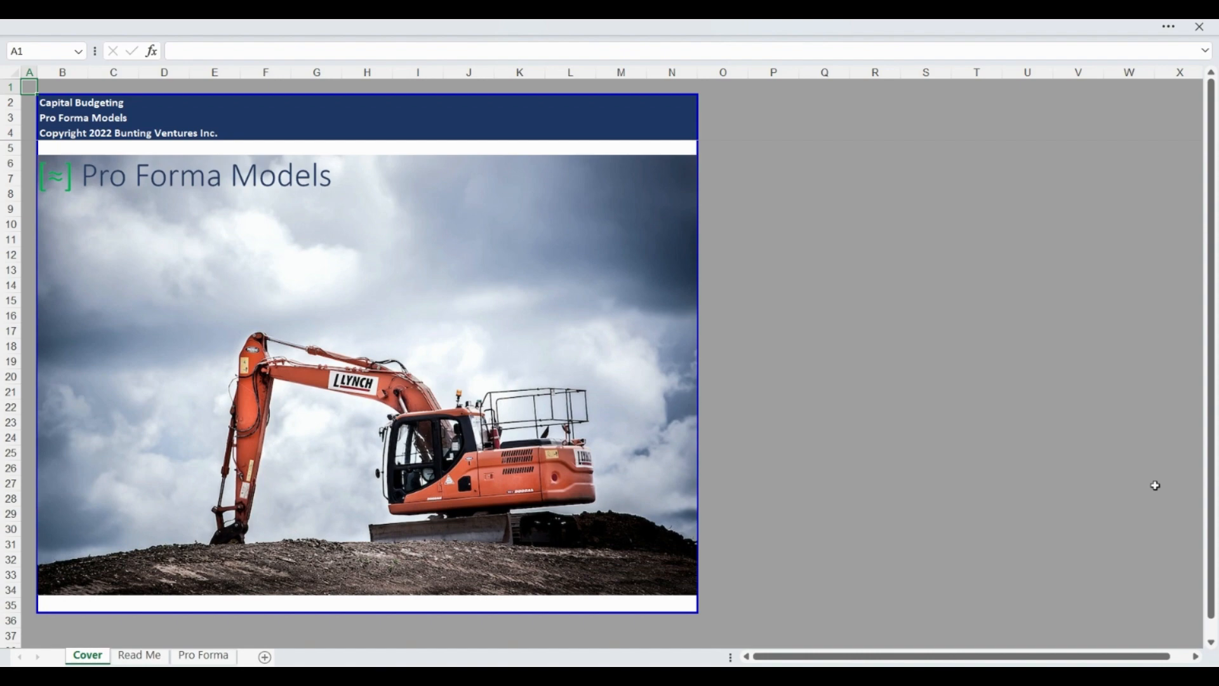
# On the Read Me sheet, walk through Use Cases, Formatting, preloaded assumptions, and the Outline.
pyautogui.click(138, 655)
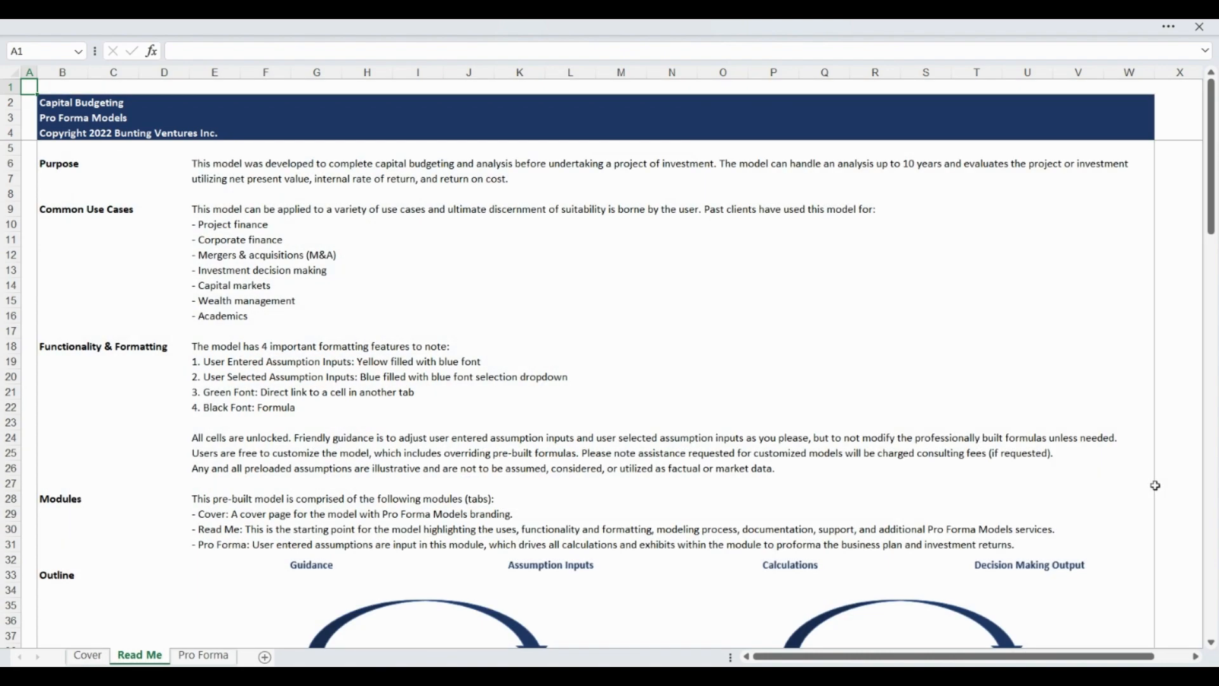
pyautogui.click(28, 209)
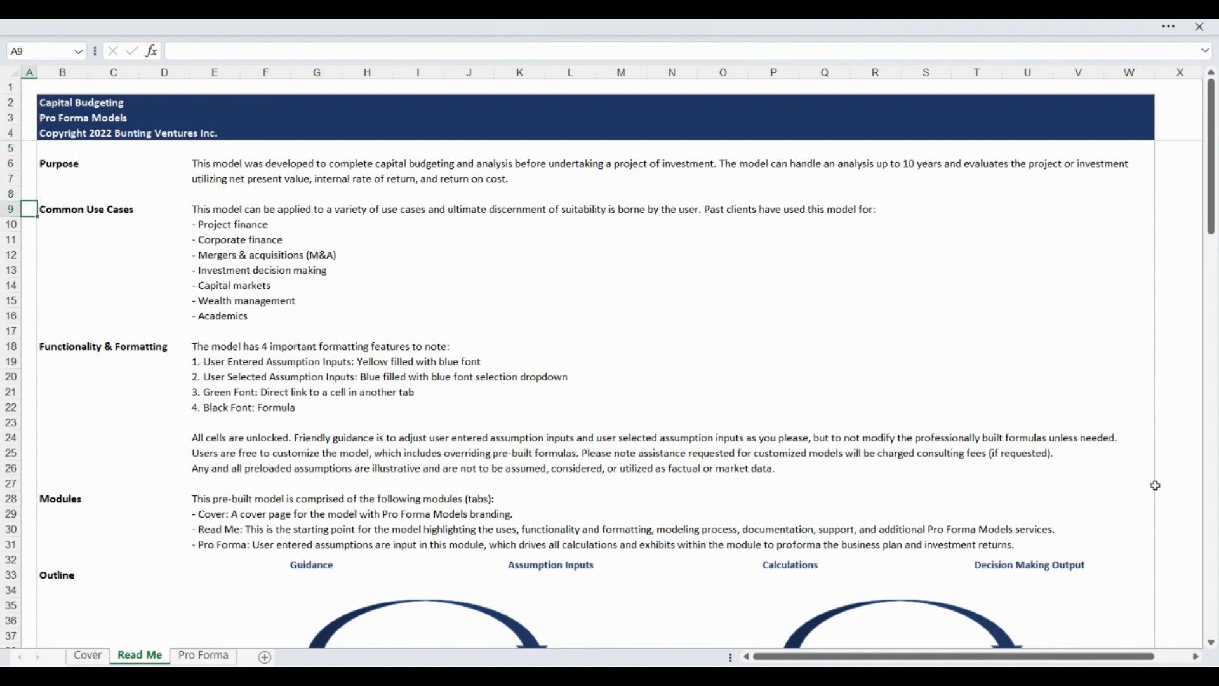
pyautogui.click(29, 339)
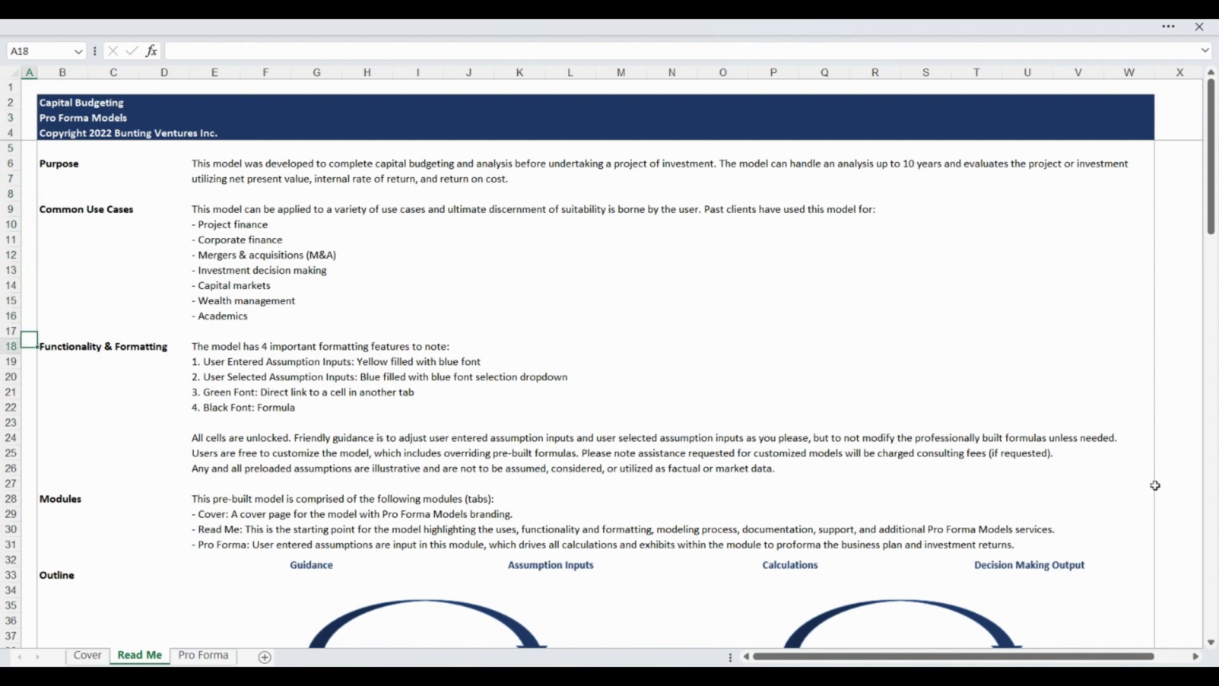
pyautogui.click(29, 467)
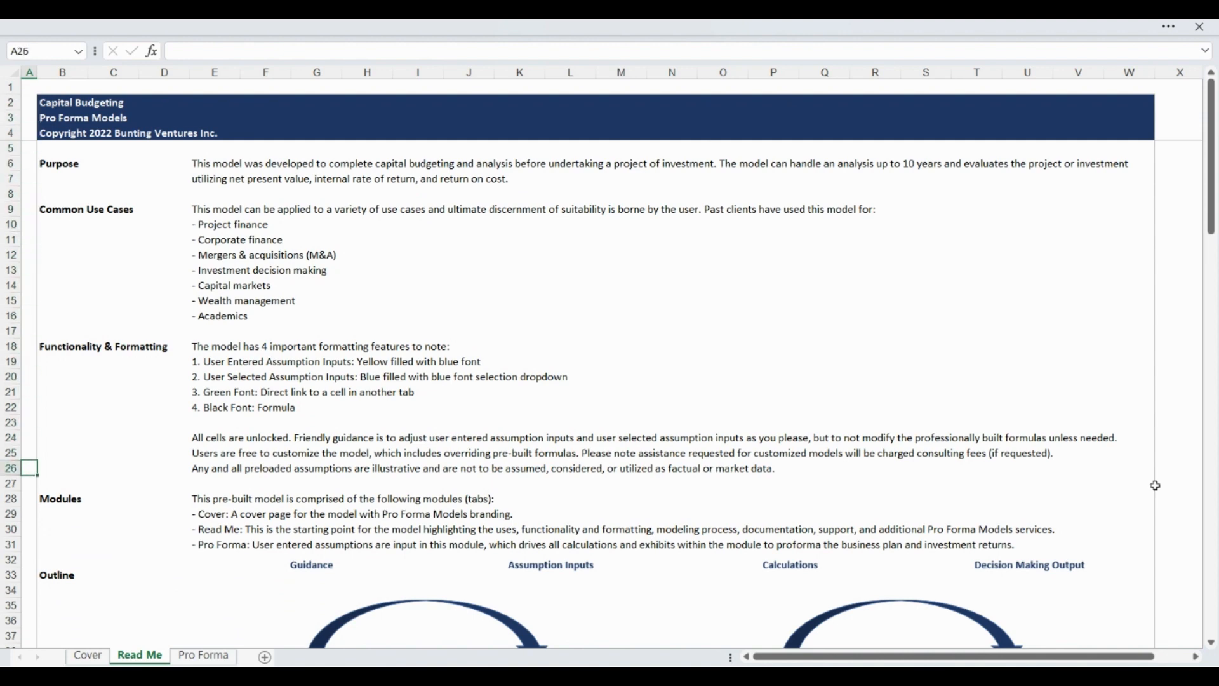
pyautogui.click(28, 590)
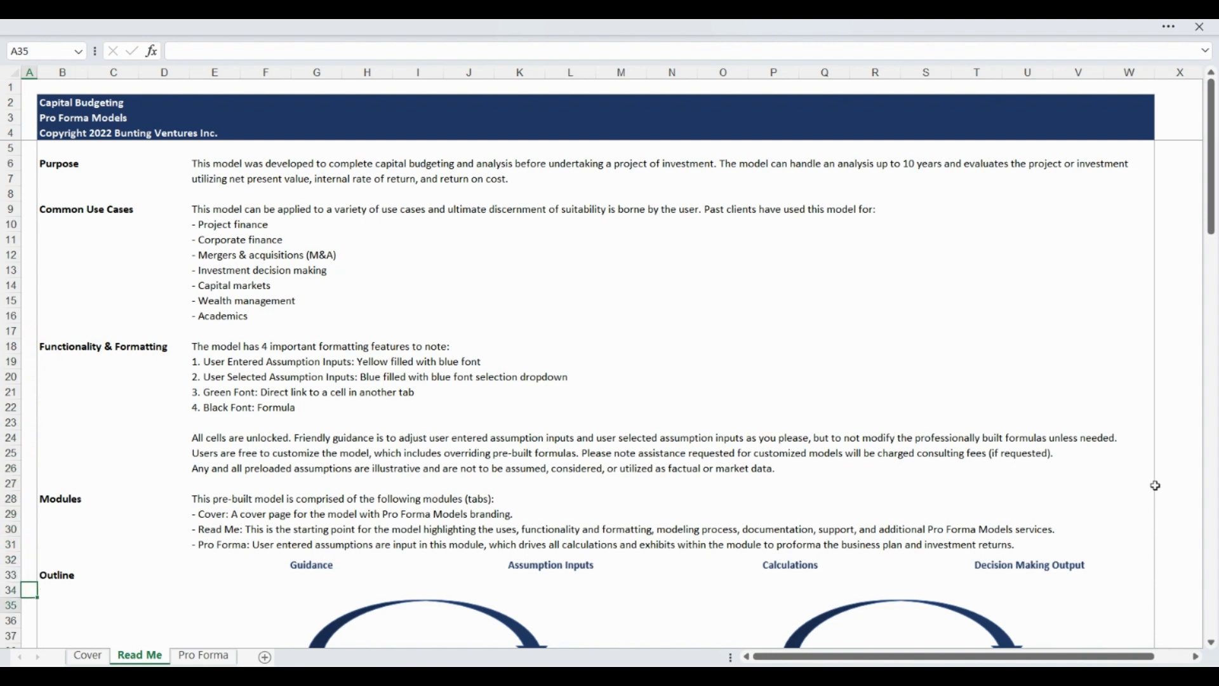
pyautogui.scroll(-3)
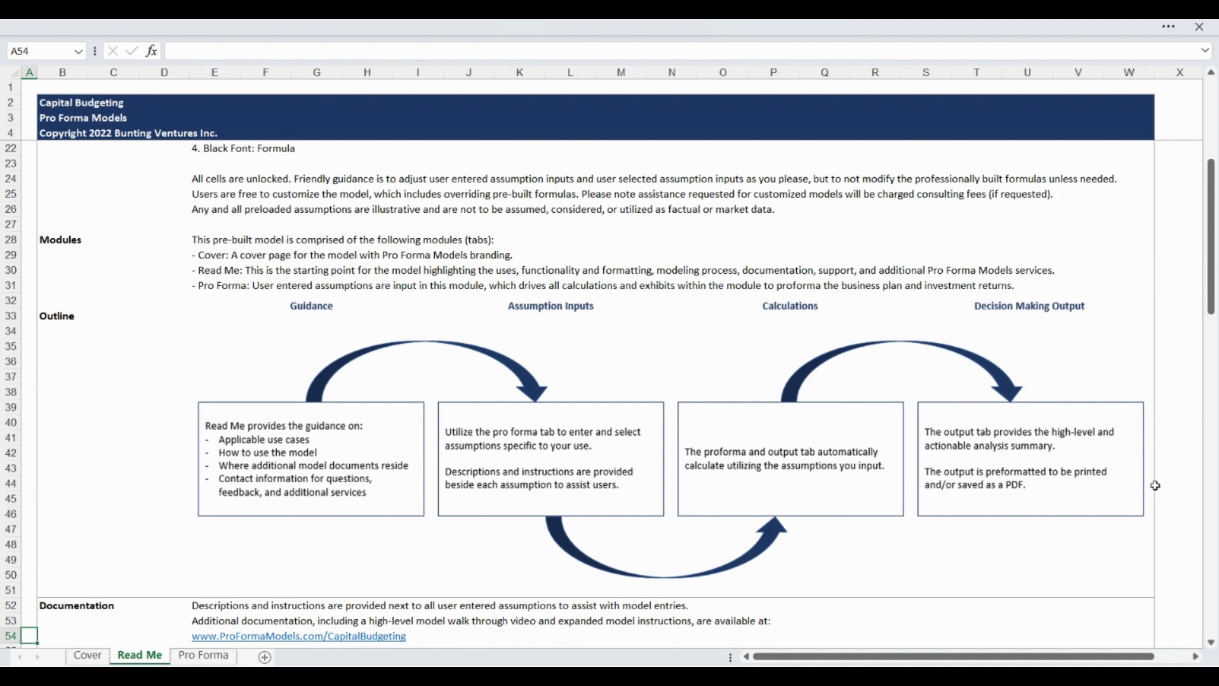
# On the Pro Forma sheet, review the Model Type, Initial Investment, Salvage Value and Salvageable Exit rows.
pyautogui.click(203, 654)
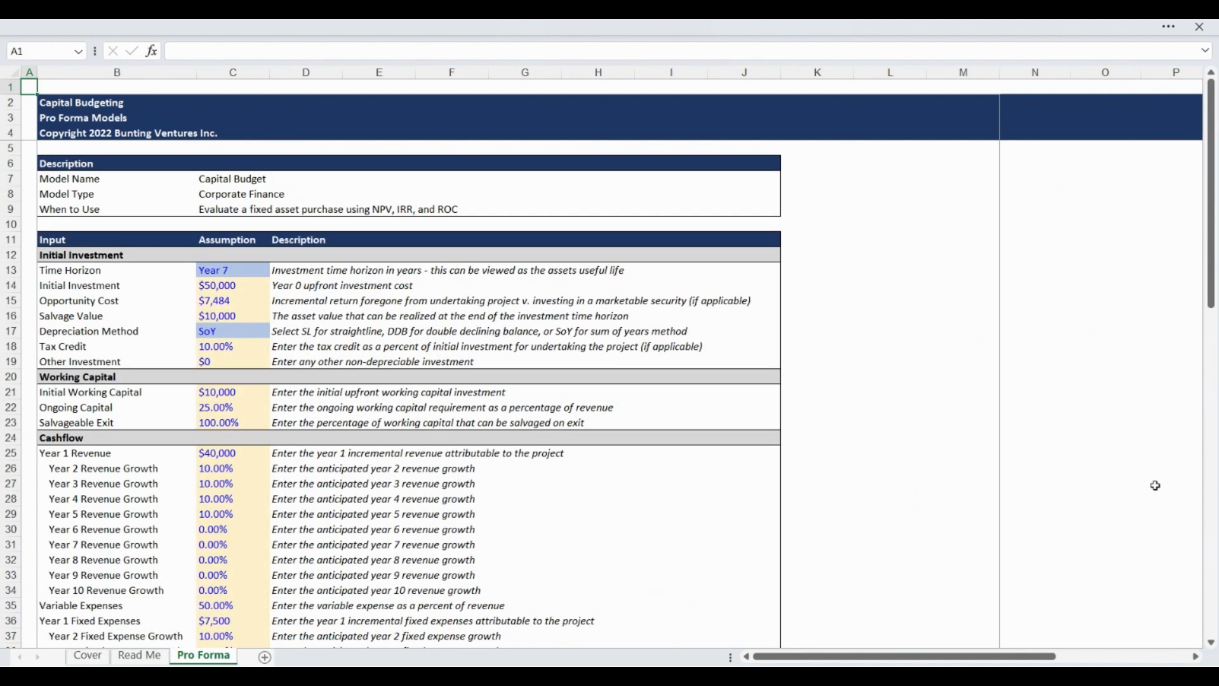
pyautogui.click(28, 194)
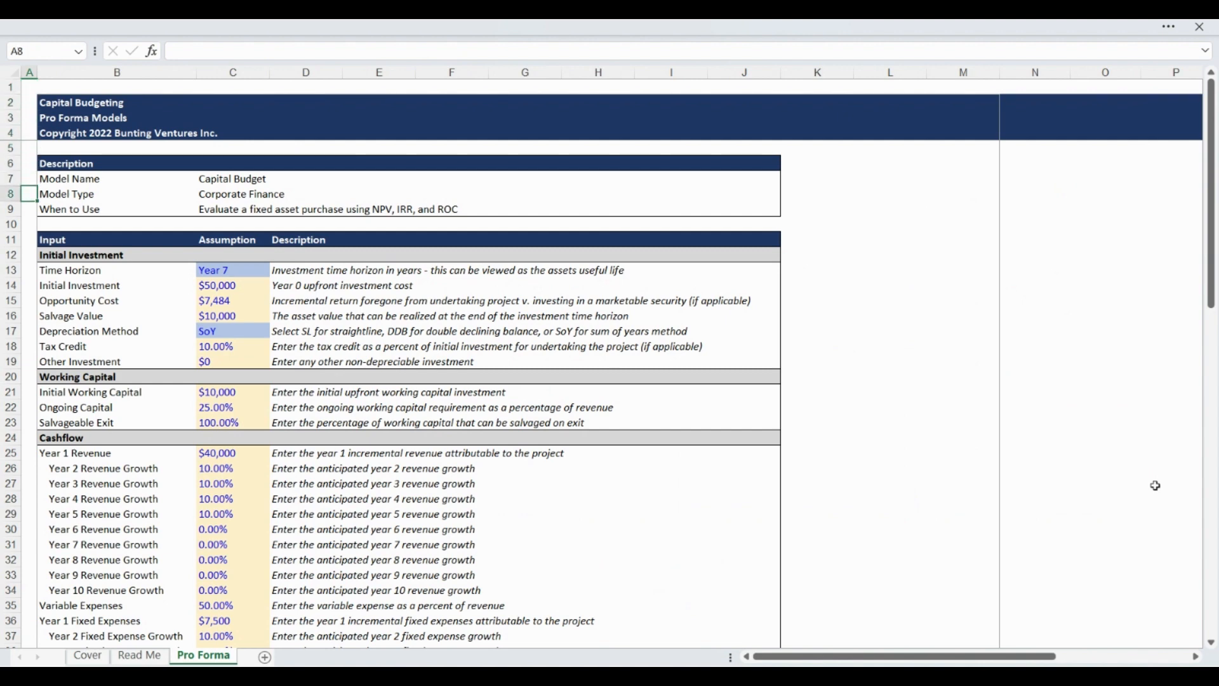
pyautogui.click(29, 270)
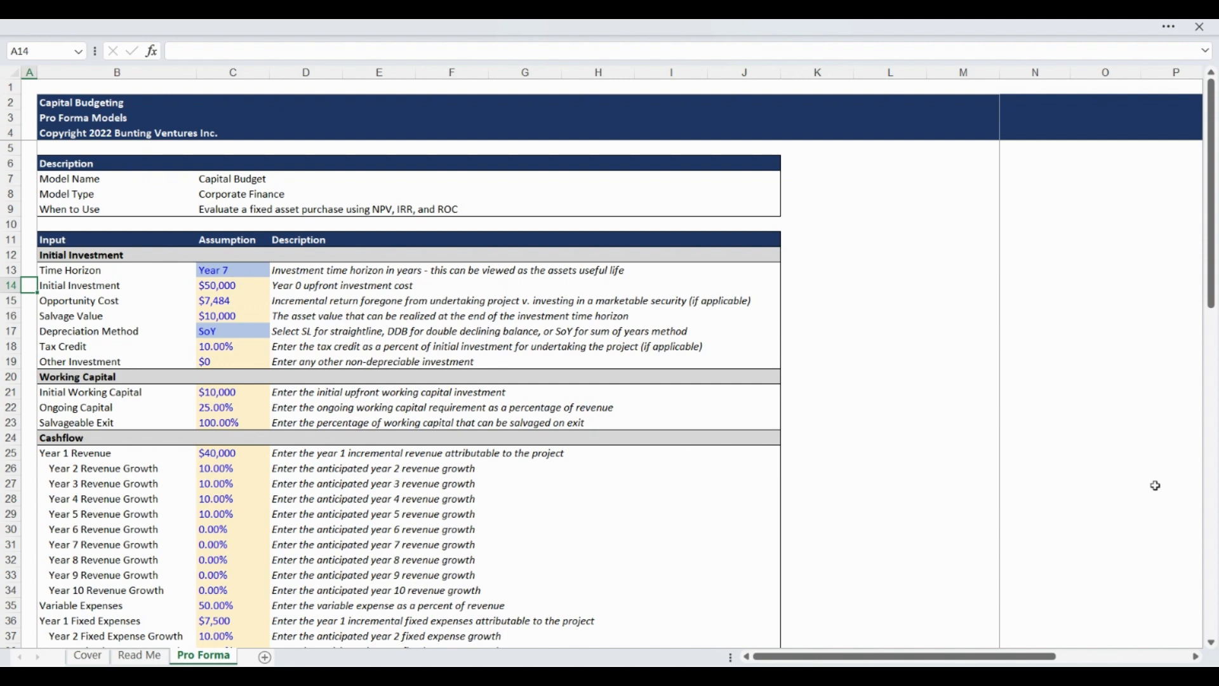
pyautogui.click(29, 301)
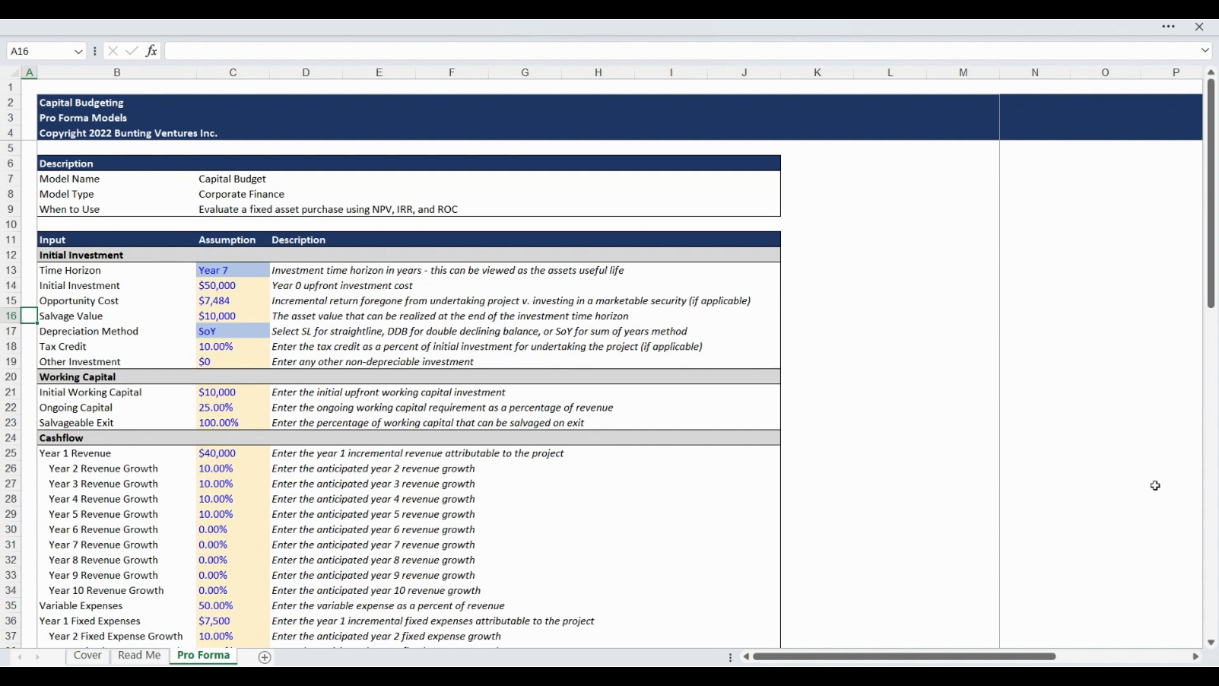
pyautogui.click(29, 330)
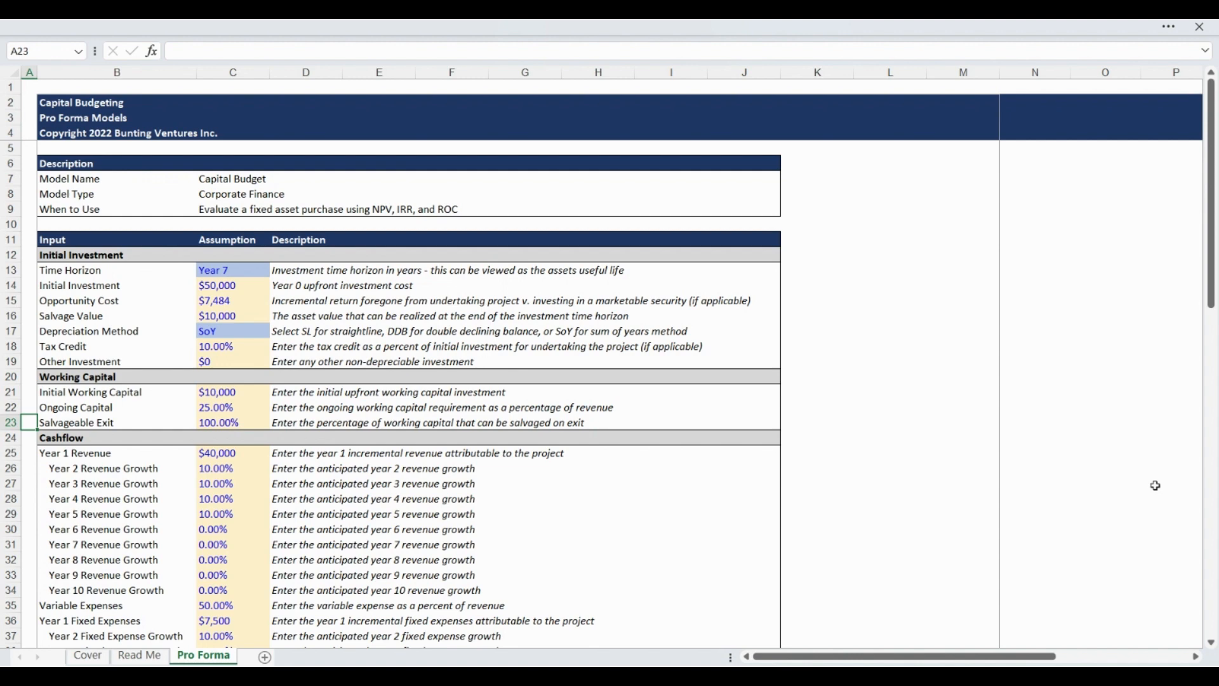
pyautogui.click(29, 437)
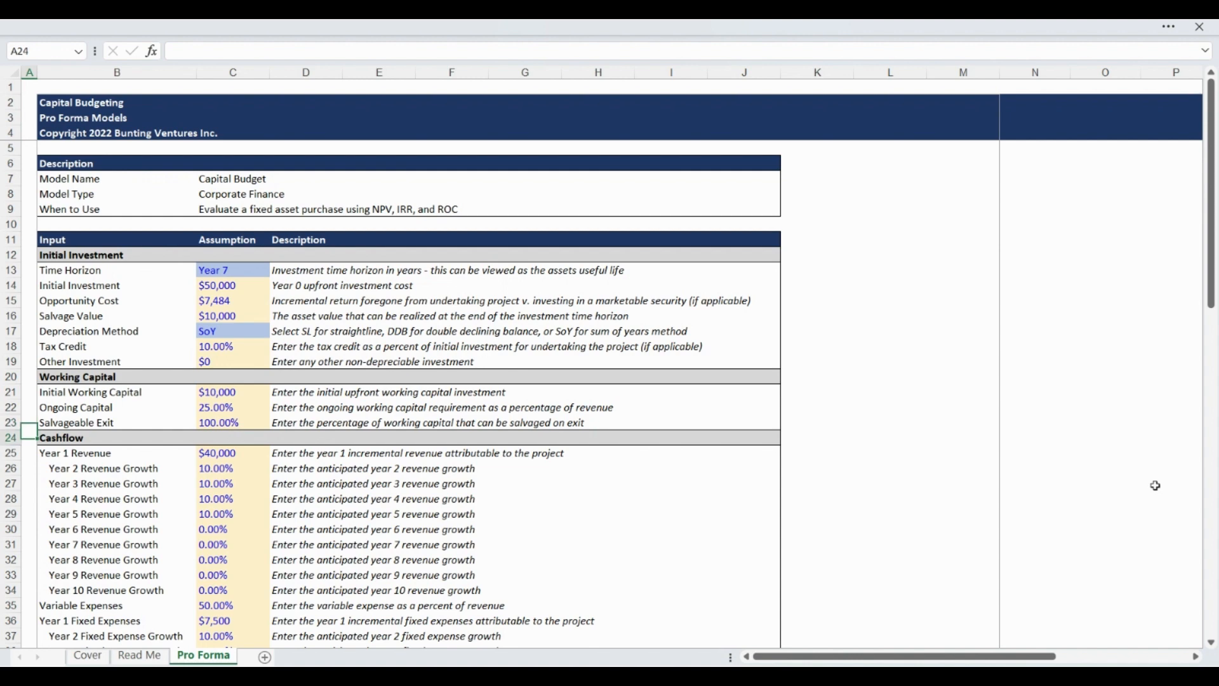
pyautogui.click(28, 453)
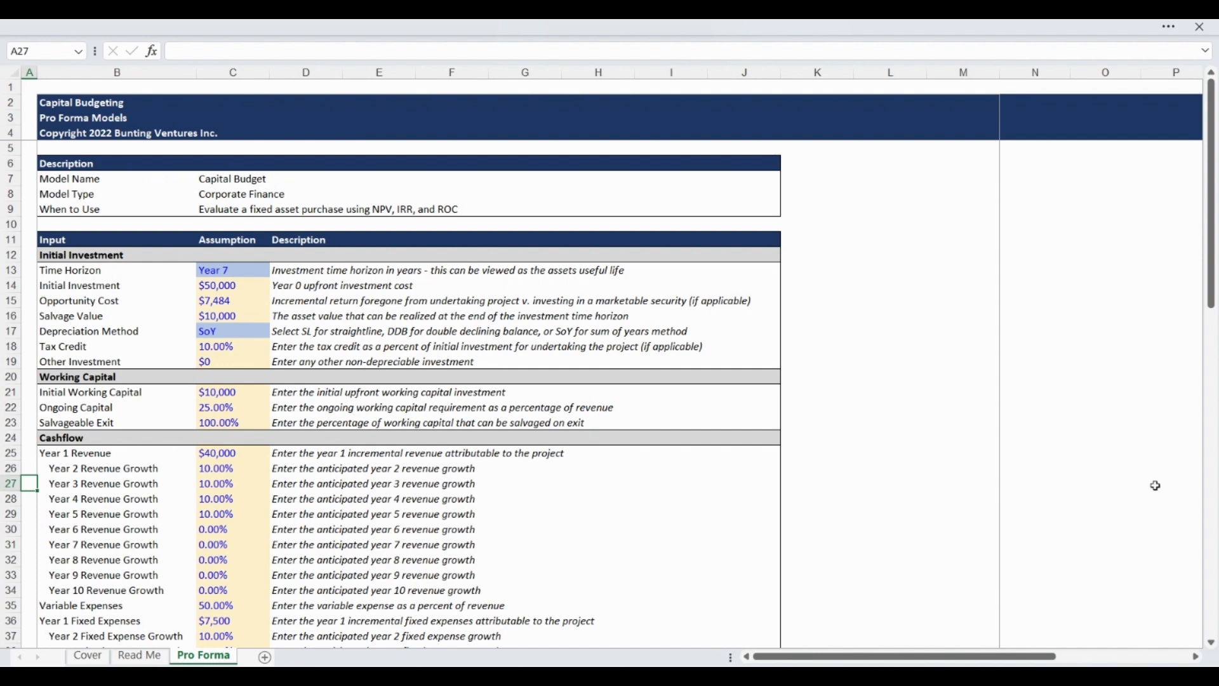
pyautogui.press('Down')
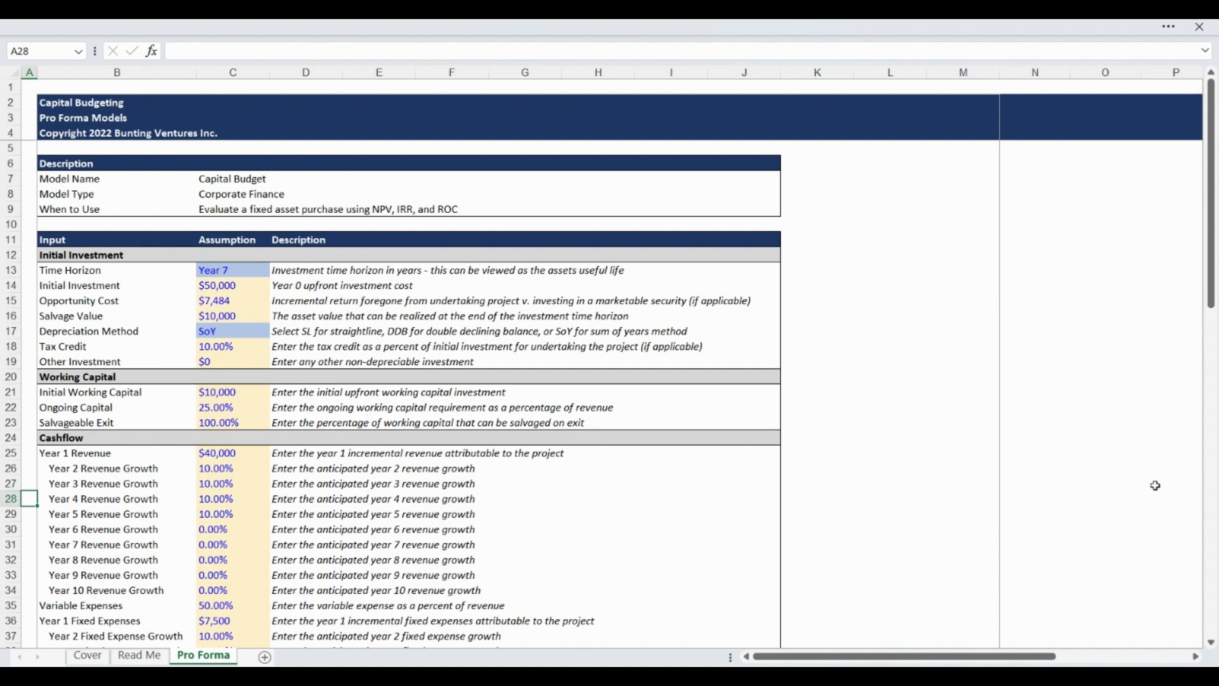
pyautogui.press('down')
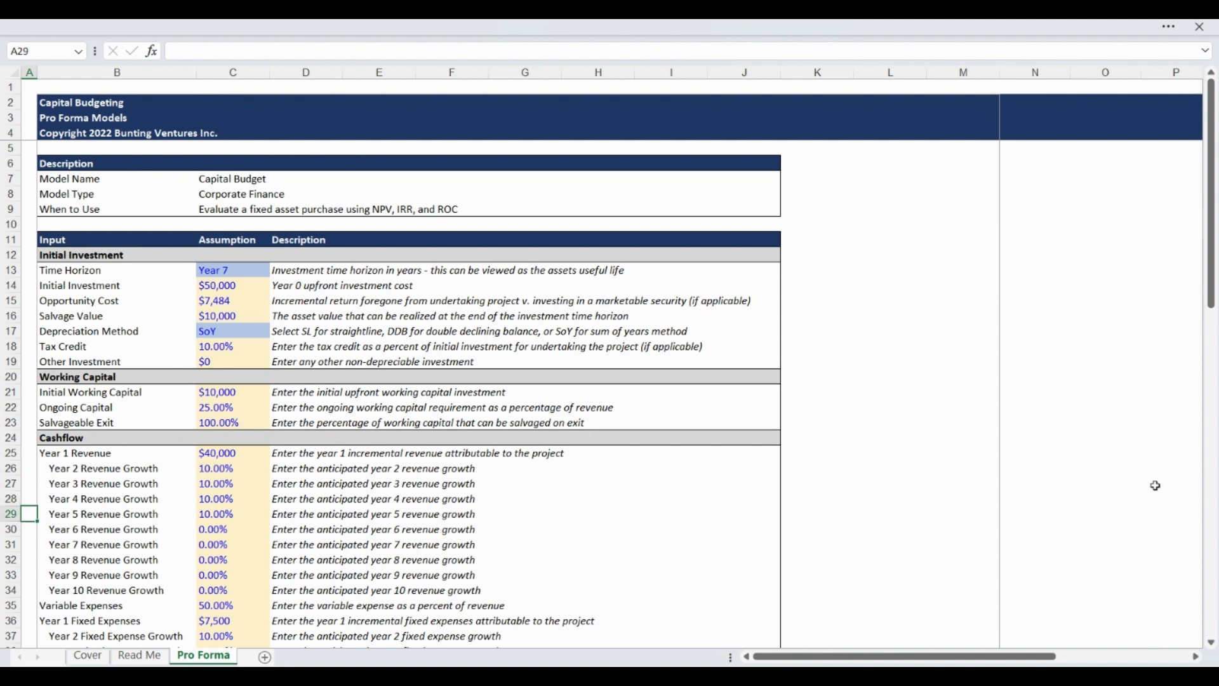
pyautogui.click(30, 605)
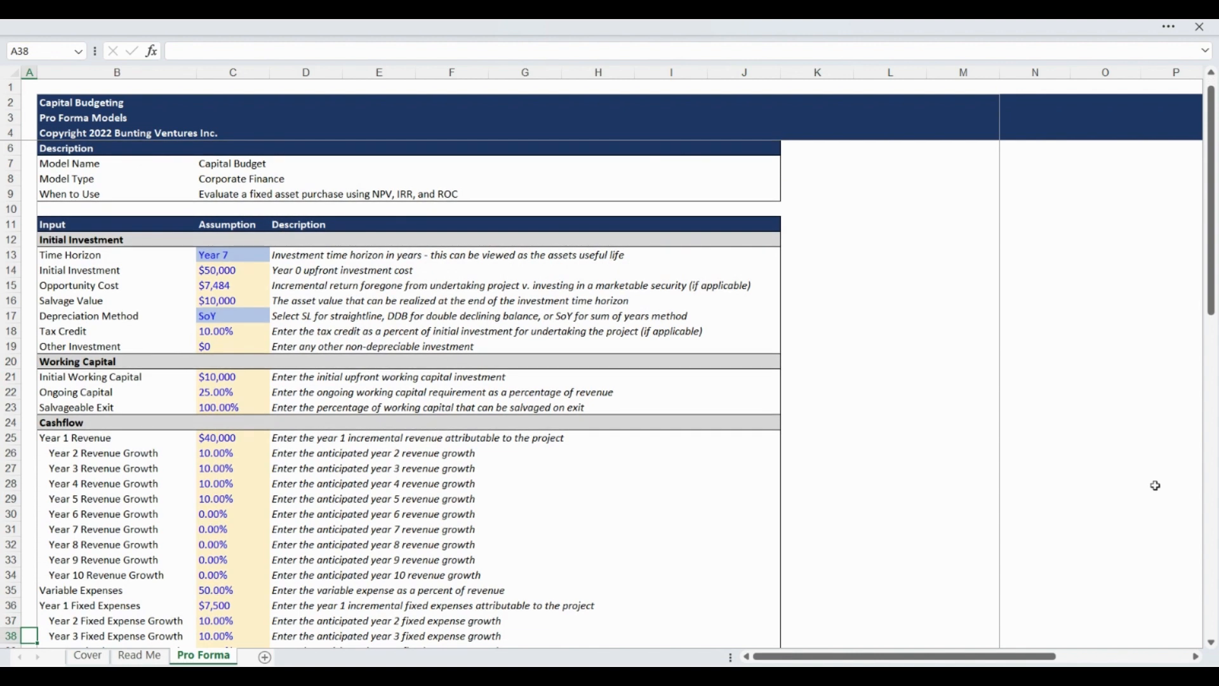
# Scroll the Pro Forma sheet past the fixed expense and tax inputs to the Investment Metrics and Proforma tables.
pyautogui.scroll(-3)
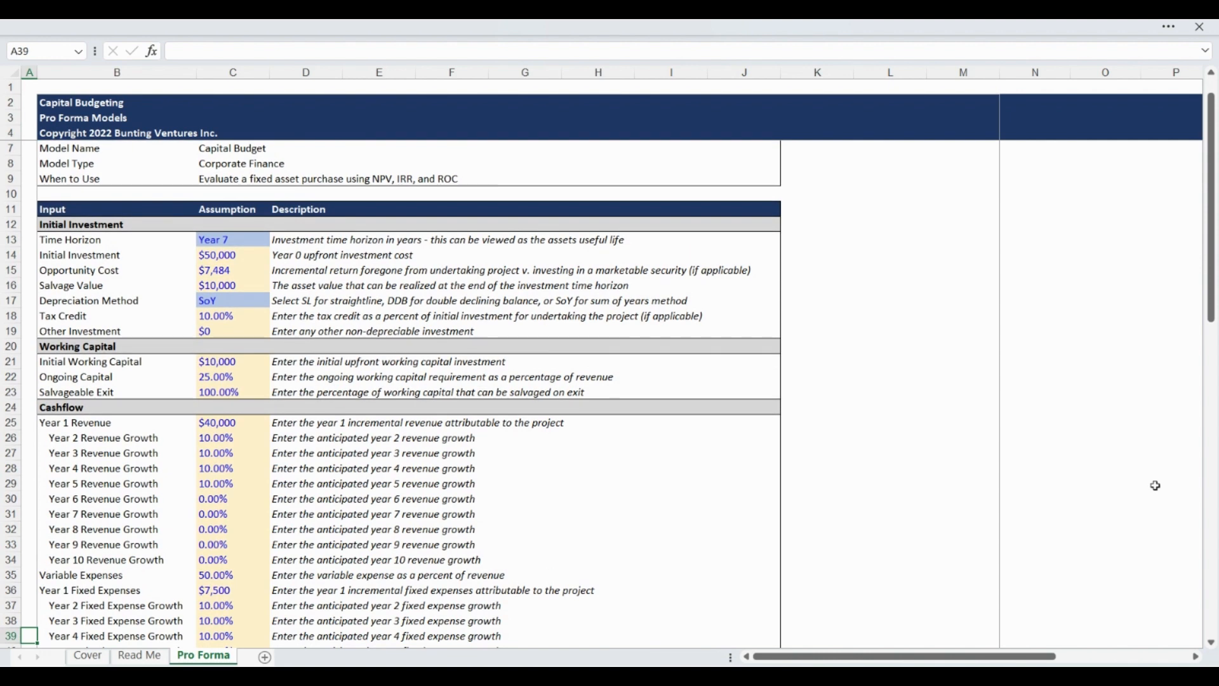
pyautogui.scroll(-3)
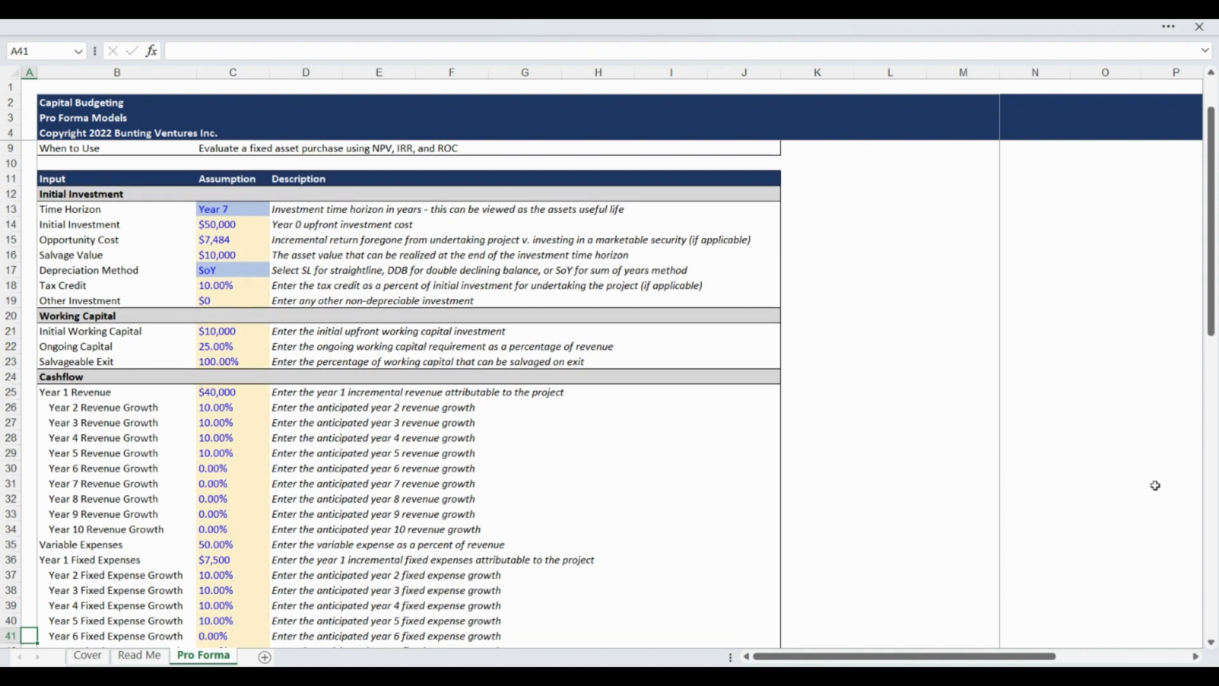
pyautogui.scroll(-3)
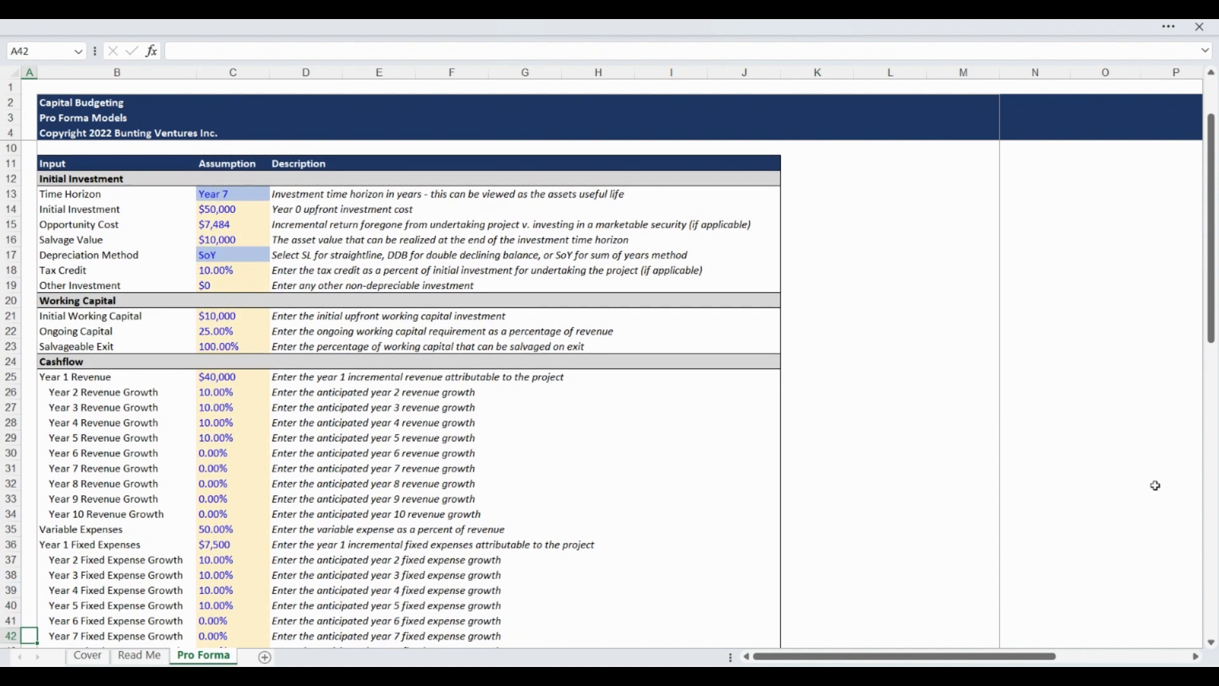
pyautogui.scroll(-3)
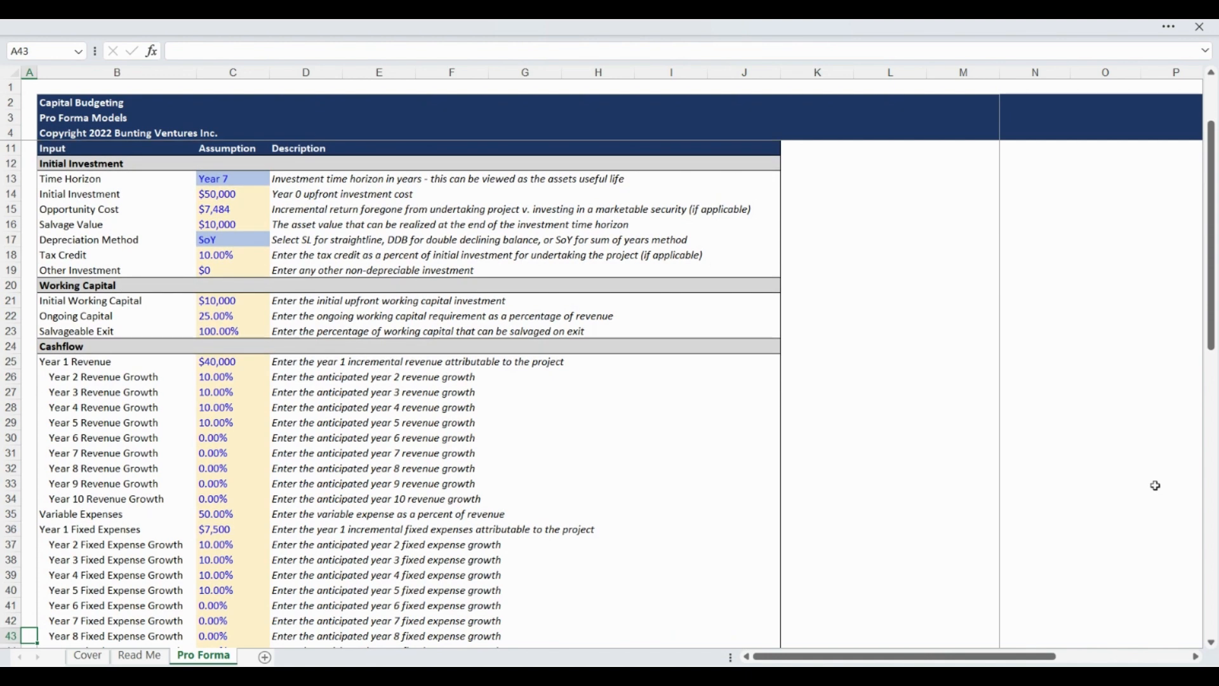
pyautogui.scroll(-3)
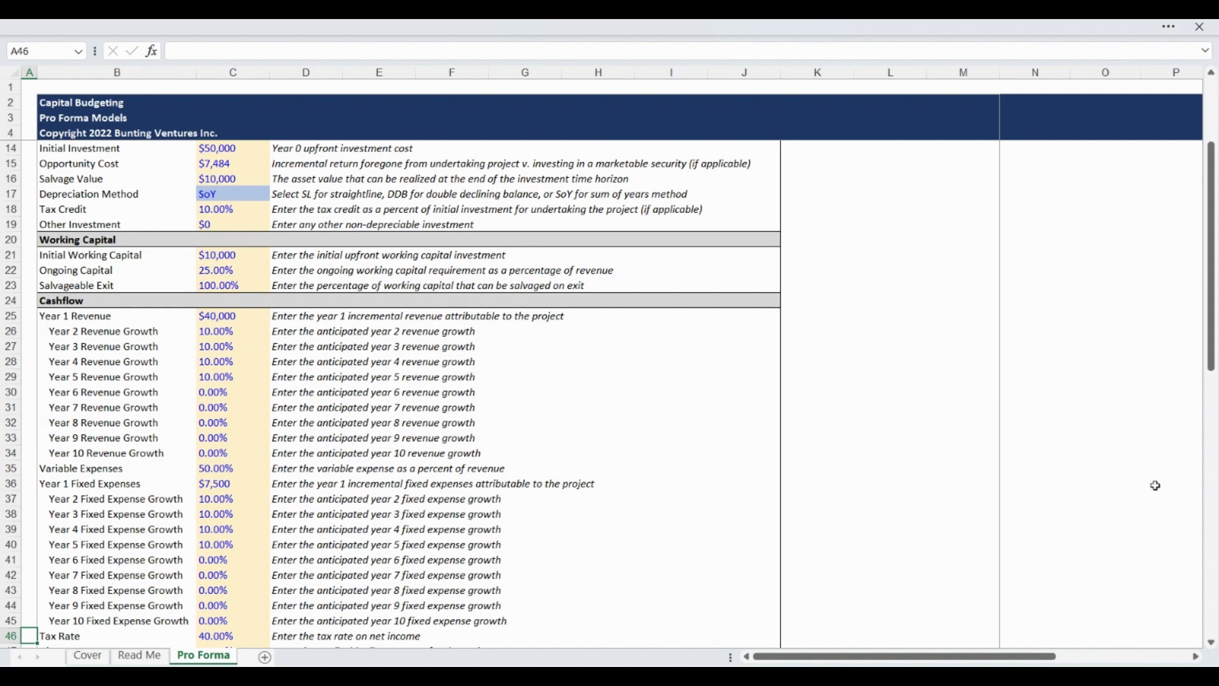
pyautogui.scroll(-3)
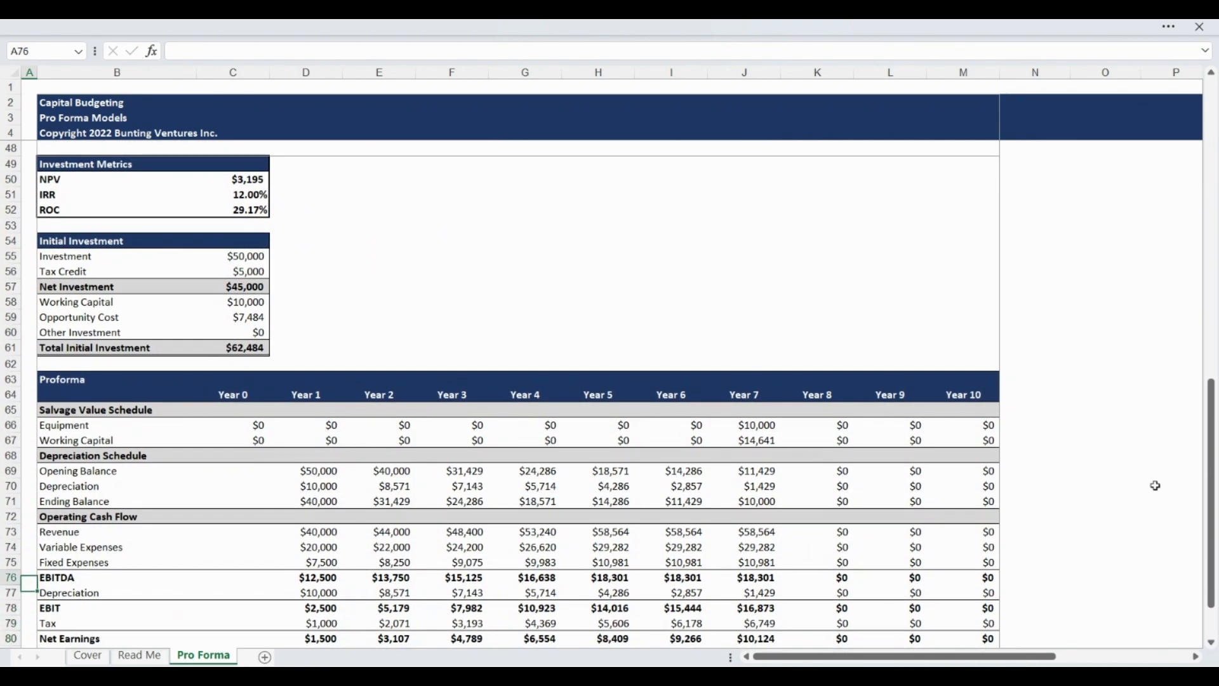
pyautogui.click(29, 163)
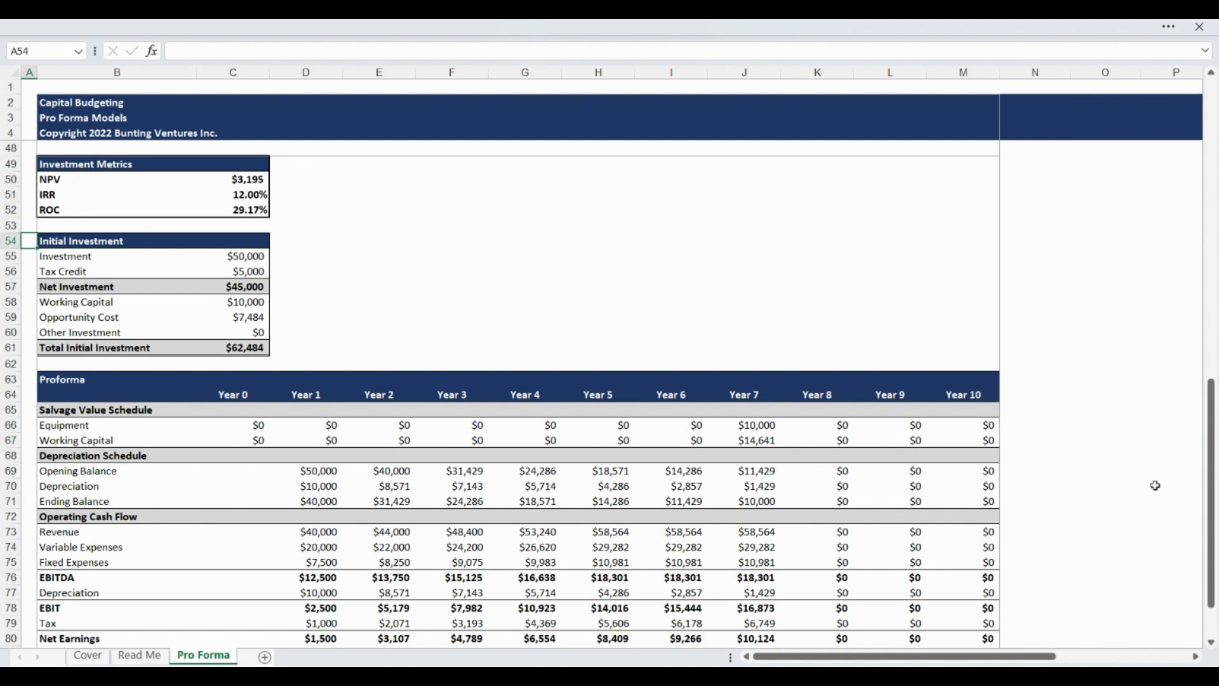
pyautogui.click(10, 347)
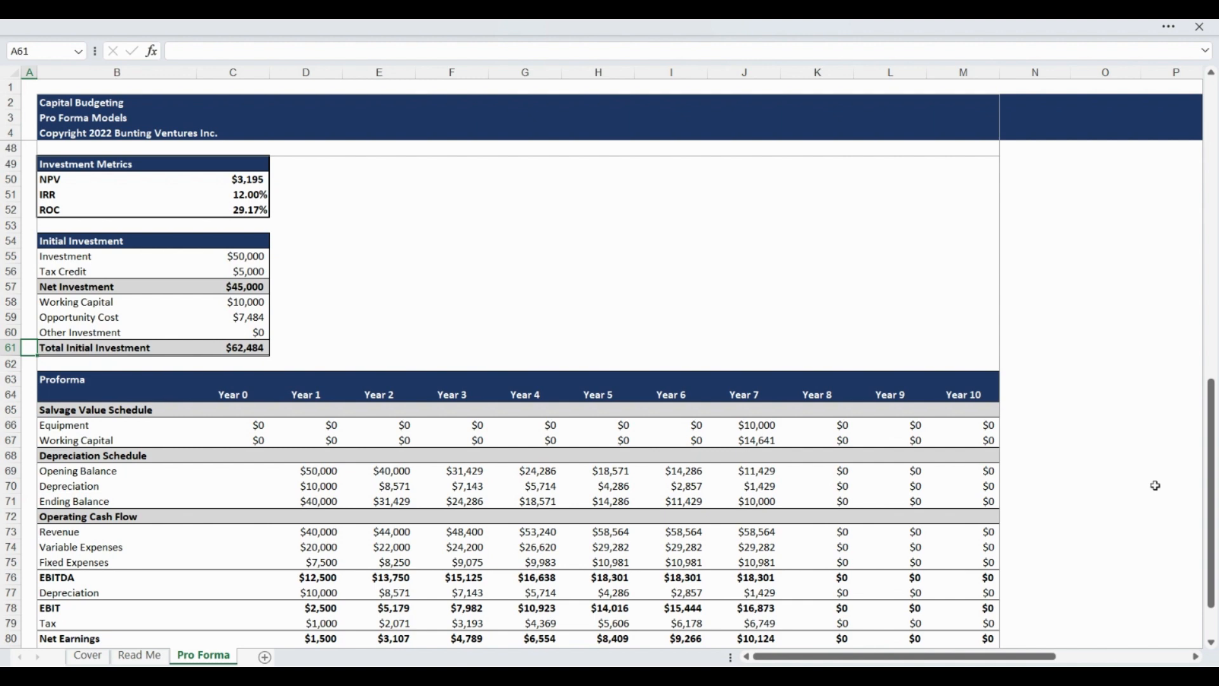
pyautogui.click(30, 380)
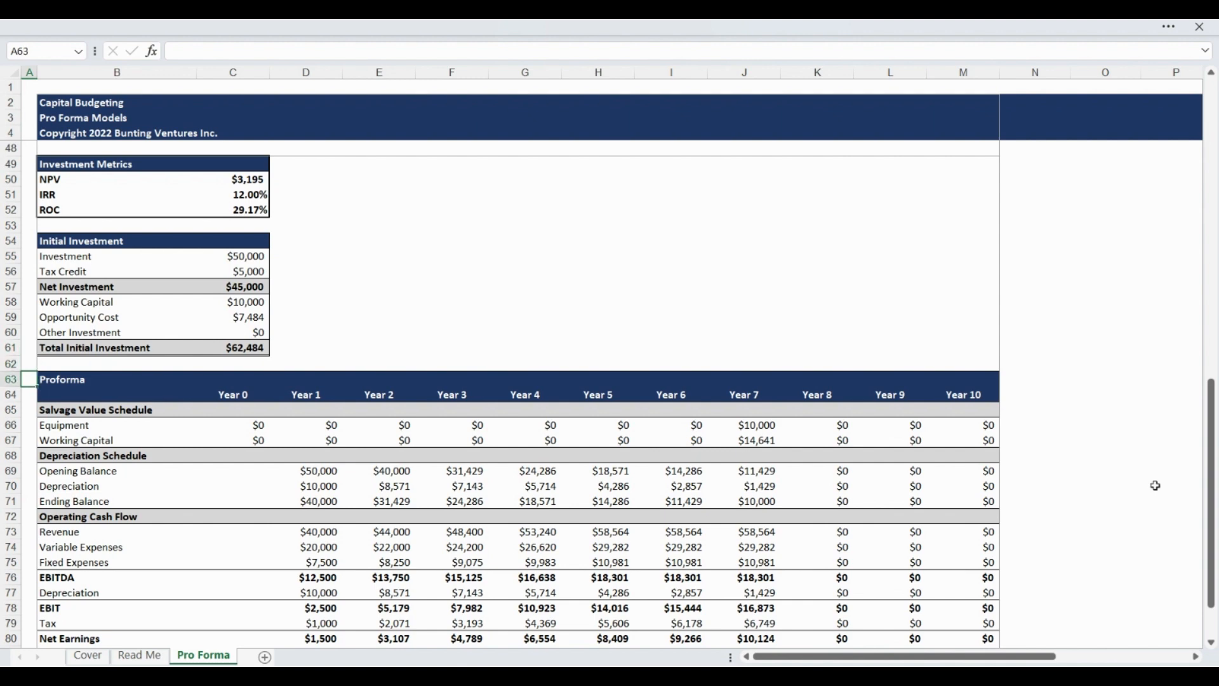
pyautogui.scroll(-3)
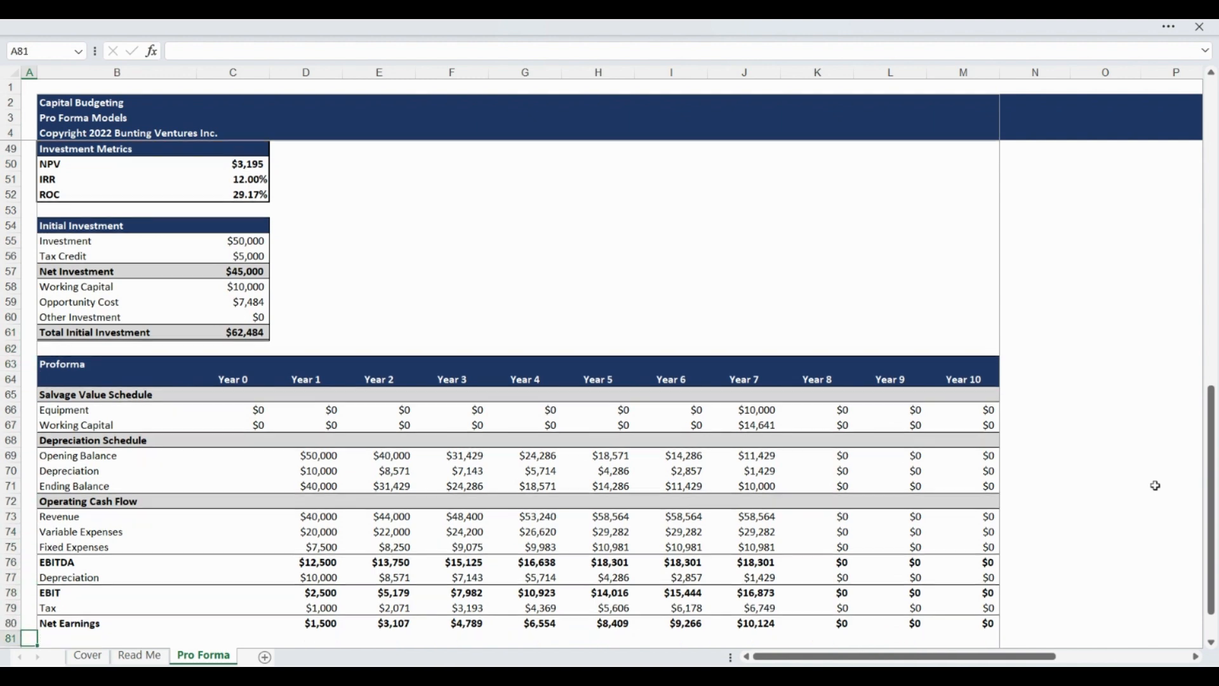
pyautogui.scroll(-3)
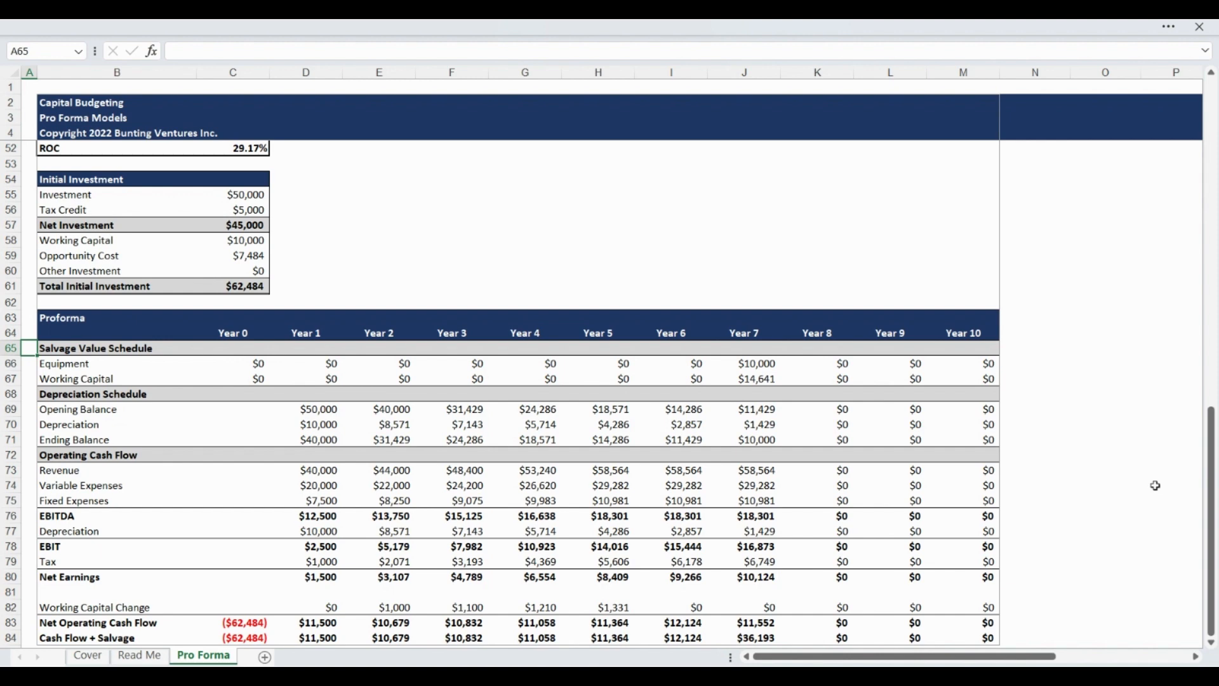
pyautogui.click(29, 409)
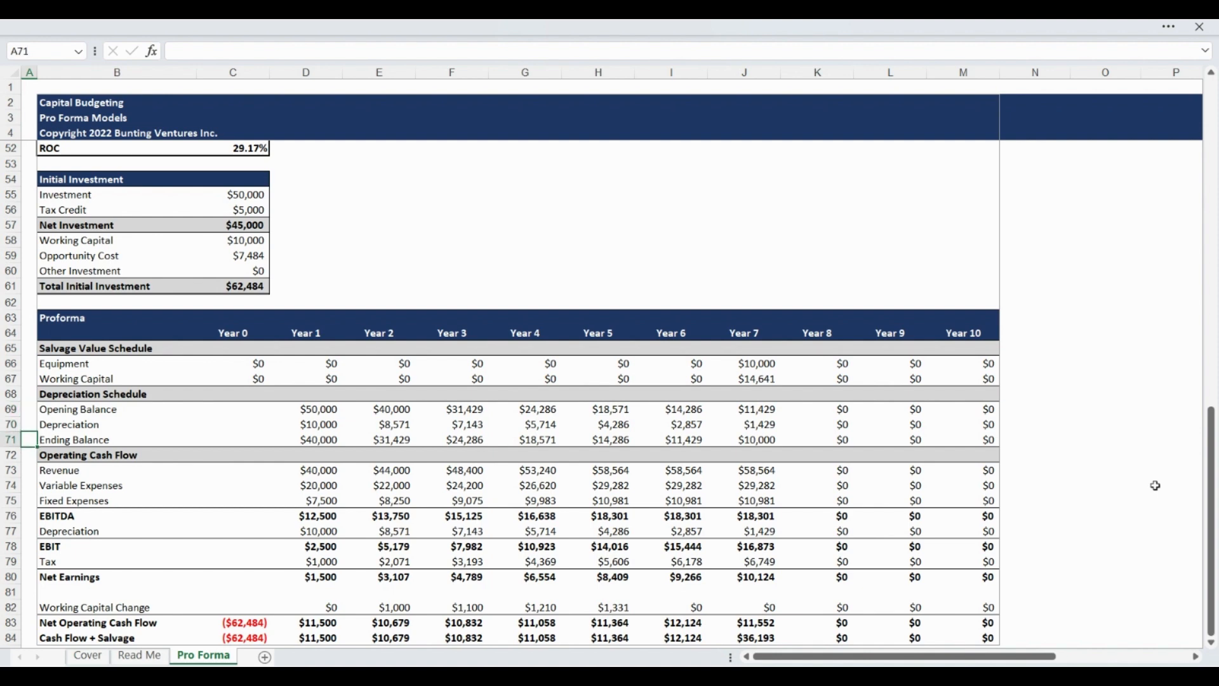
pyautogui.click(28, 470)
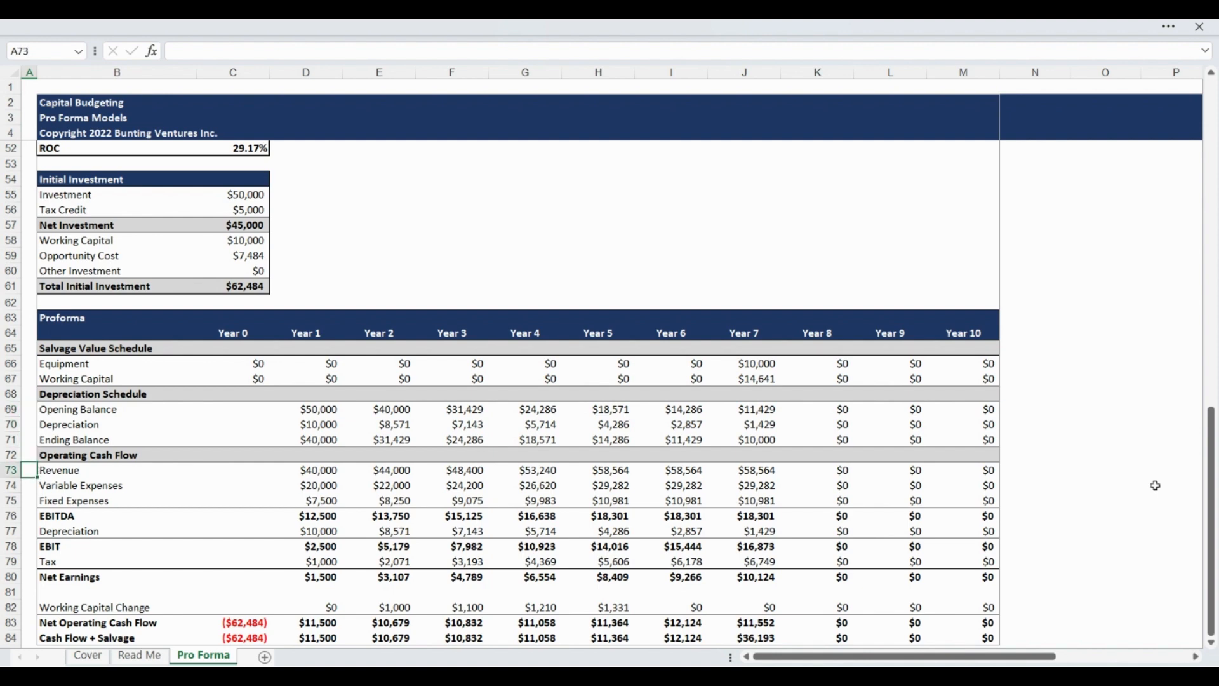
pyautogui.click(29, 454)
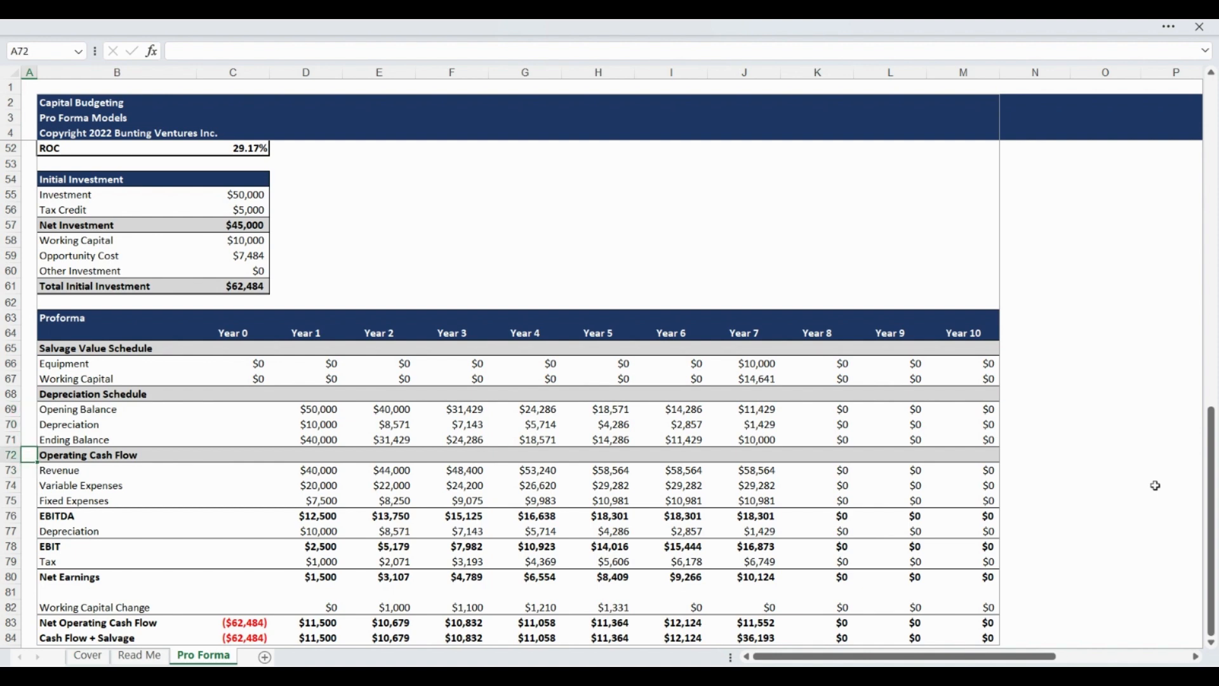